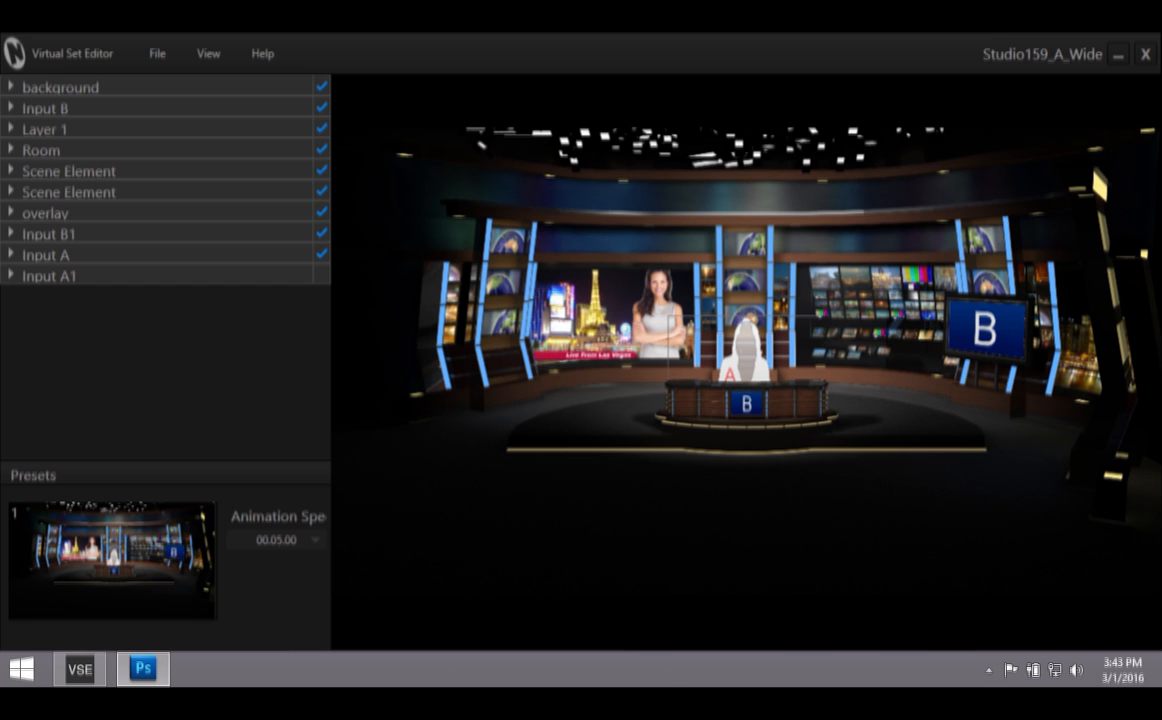
Bring the Studio159_A_Wide.psd set forward in Photoshop from the taskbar
{"action": "left_click", "coordinate": [142, 668]}
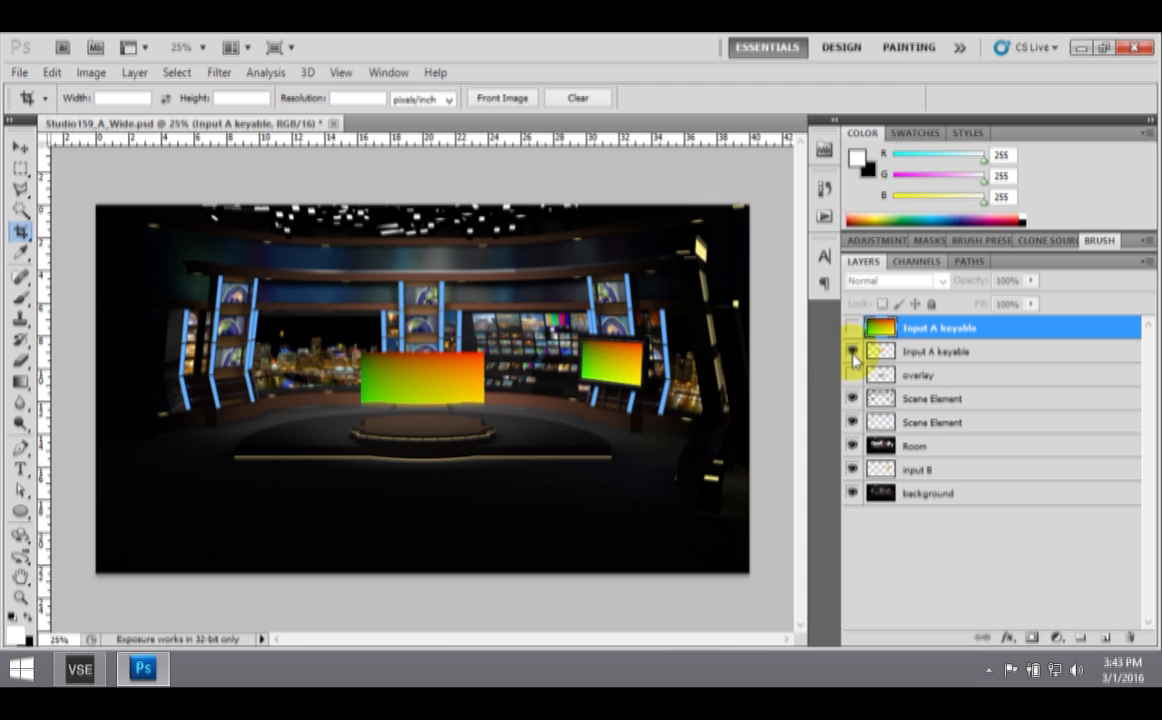
{"action": "left_click", "coordinate": [853, 358]}
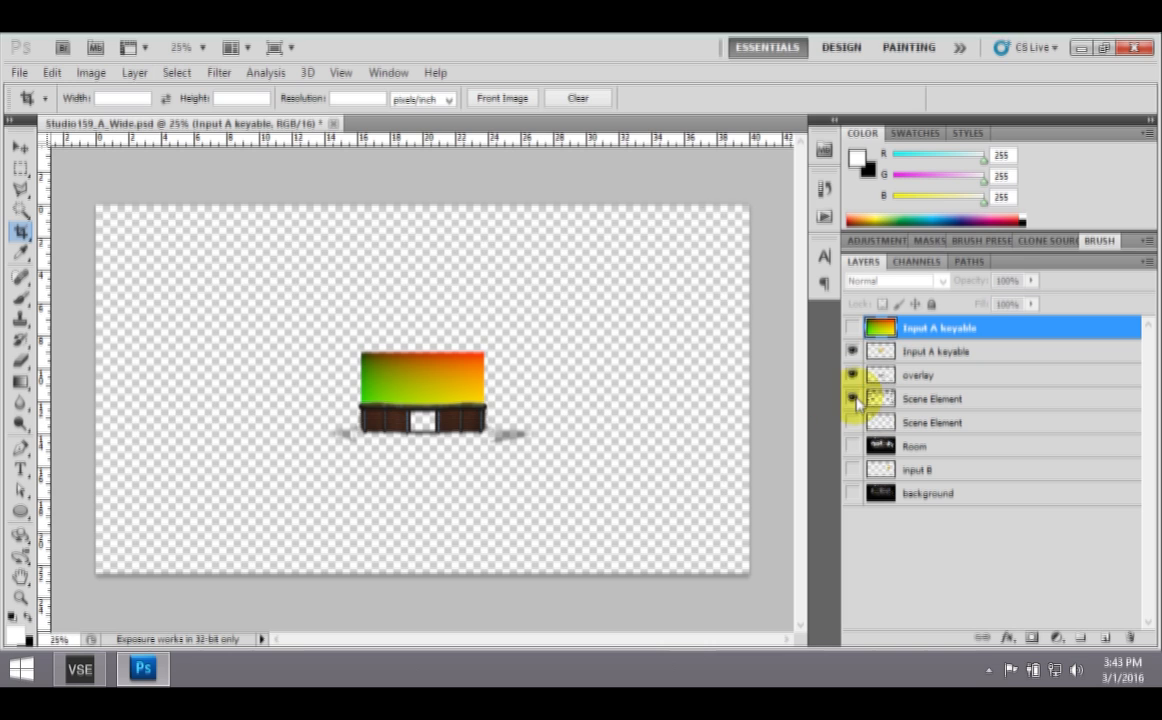
{"action": "left_click", "coordinate": [853, 446]}
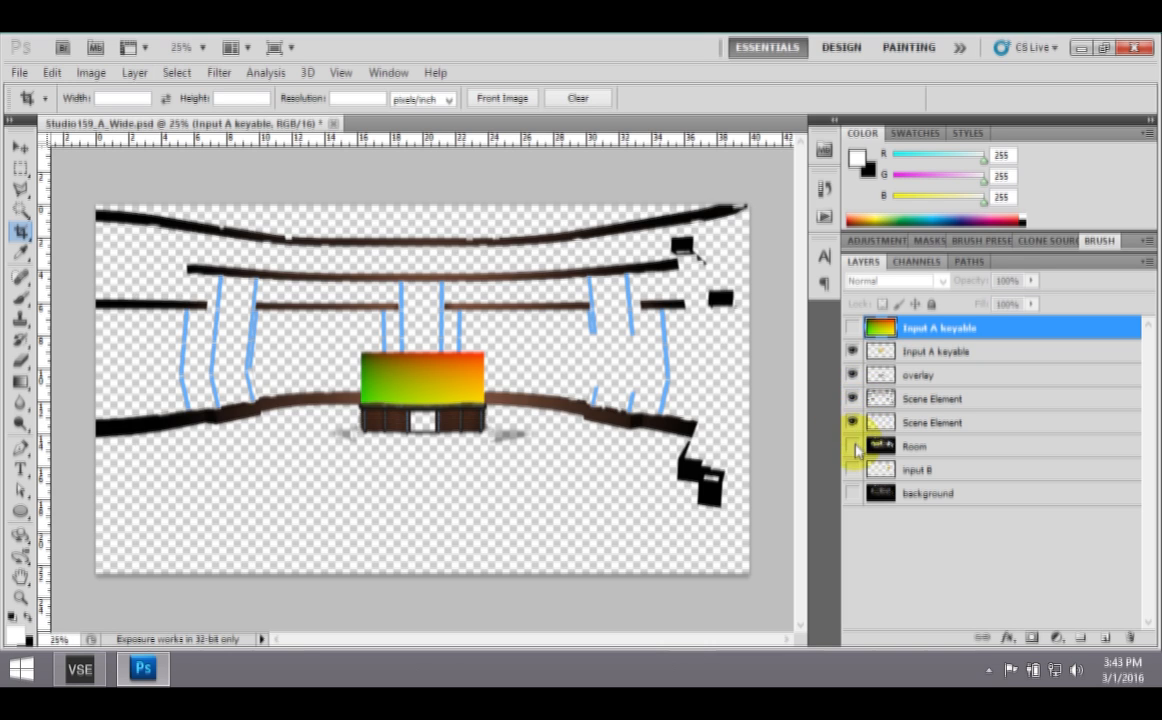
{"action": "left_click", "coordinate": [853, 446]}
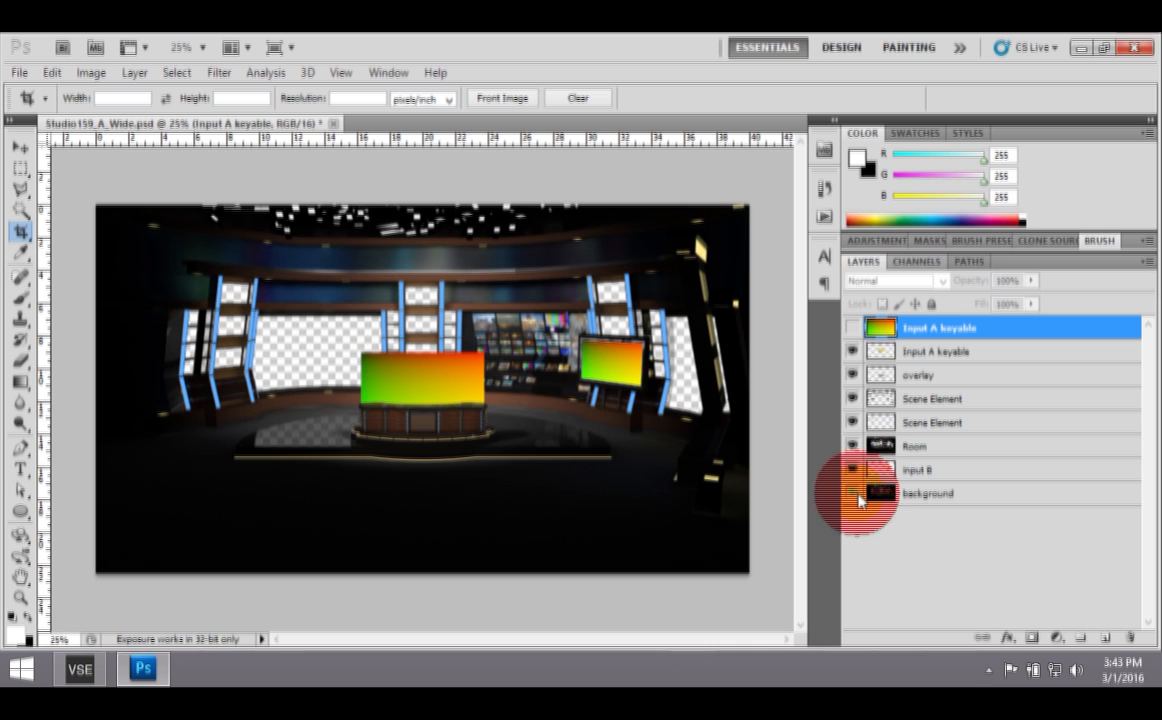
{"action": "left_click", "coordinate": [852, 493]}
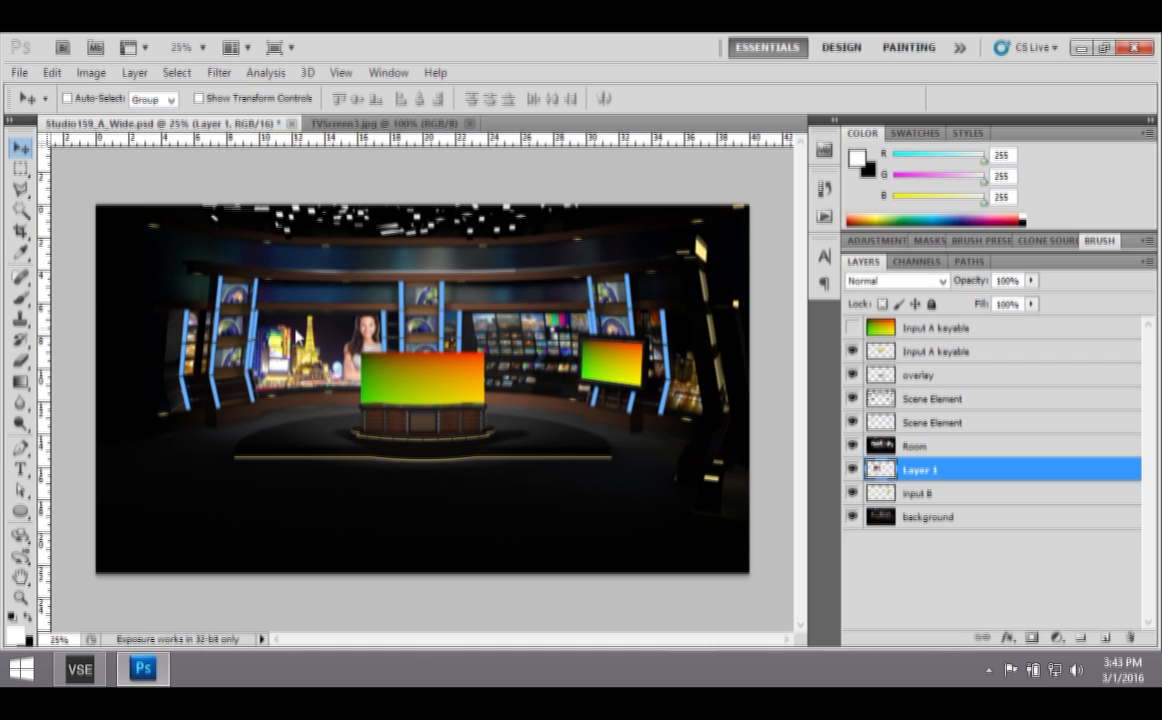
Scale the Las Vegas presenter layer to fit the left wall screen and commit
{"action": "left_click", "coordinate": [330, 335]}
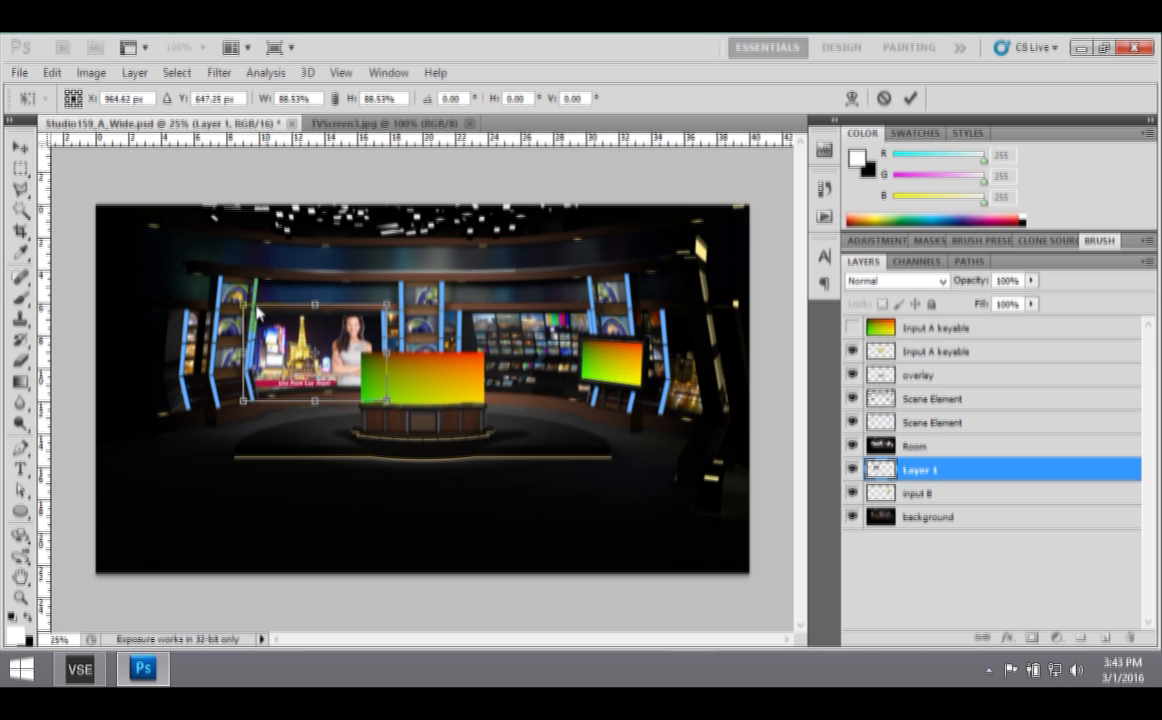
{"action": "left_click", "coordinate": [91, 72]}
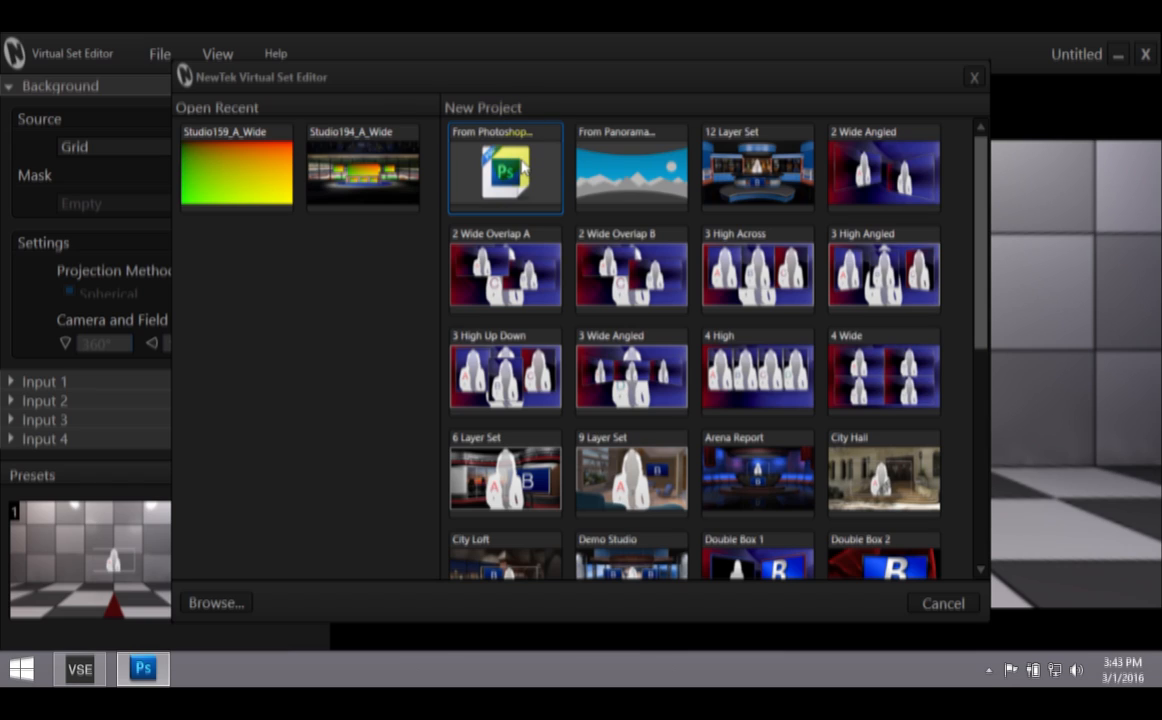
{"action": "mouse_move", "coordinate": [505, 168]}
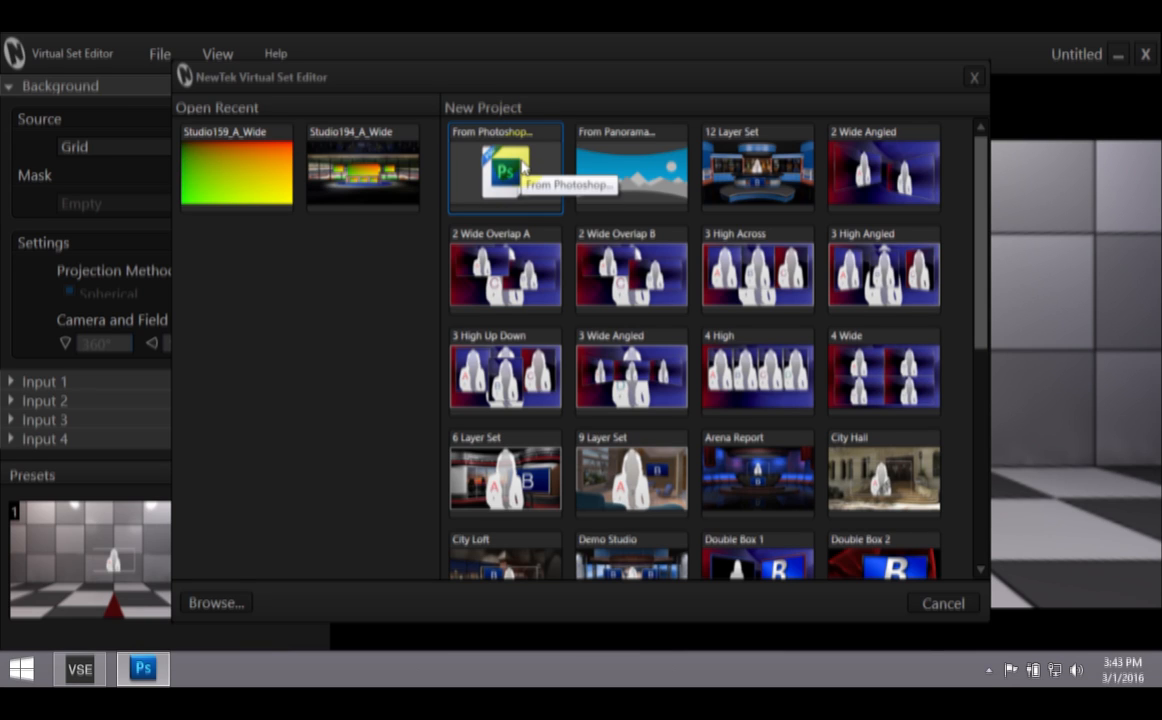
Create a project from Studio159_A_Wide.psd on the F drive, replacing the existing set
{"action": "left_click", "coordinate": [505, 167]}
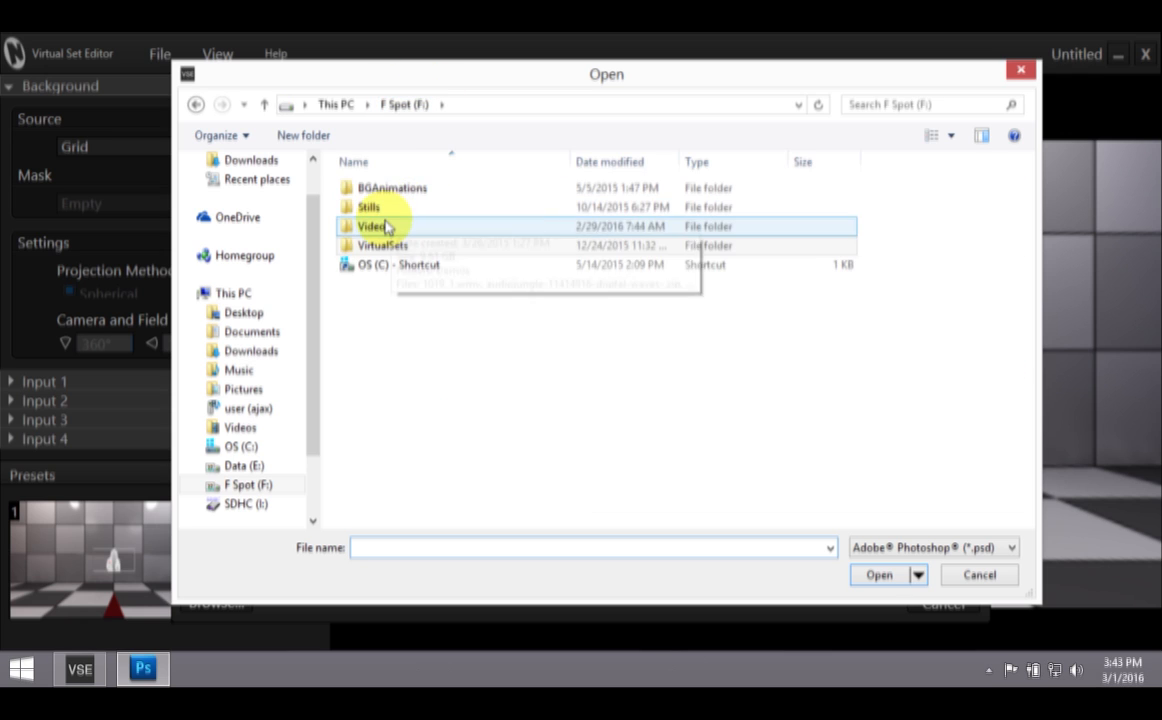
{"action": "double_click", "coordinate": [372, 226]}
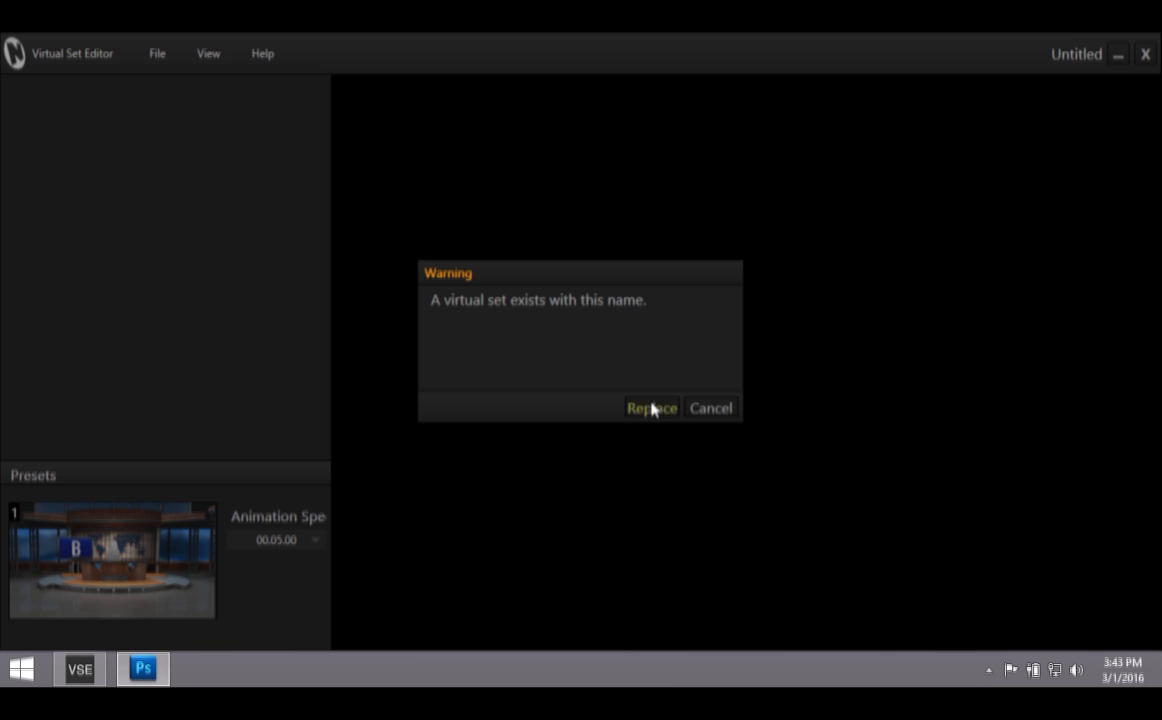
{"action": "left_click", "coordinate": [651, 407]}
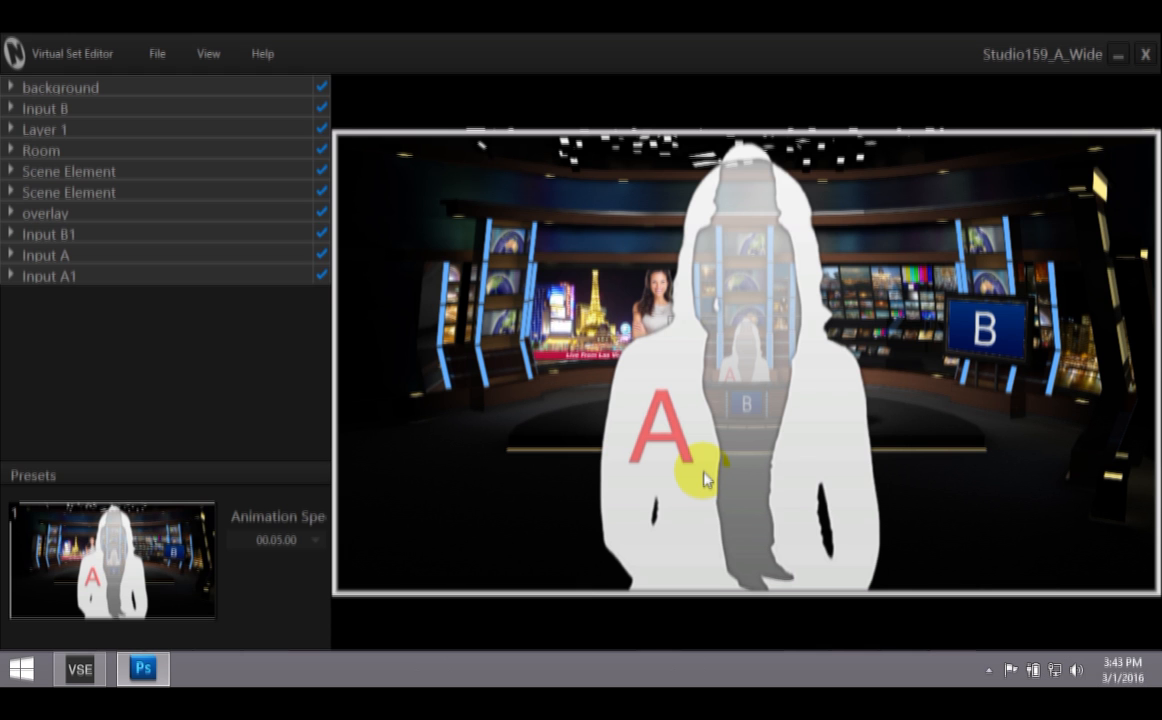
{"action": "mouse_move", "coordinate": [303, 382]}
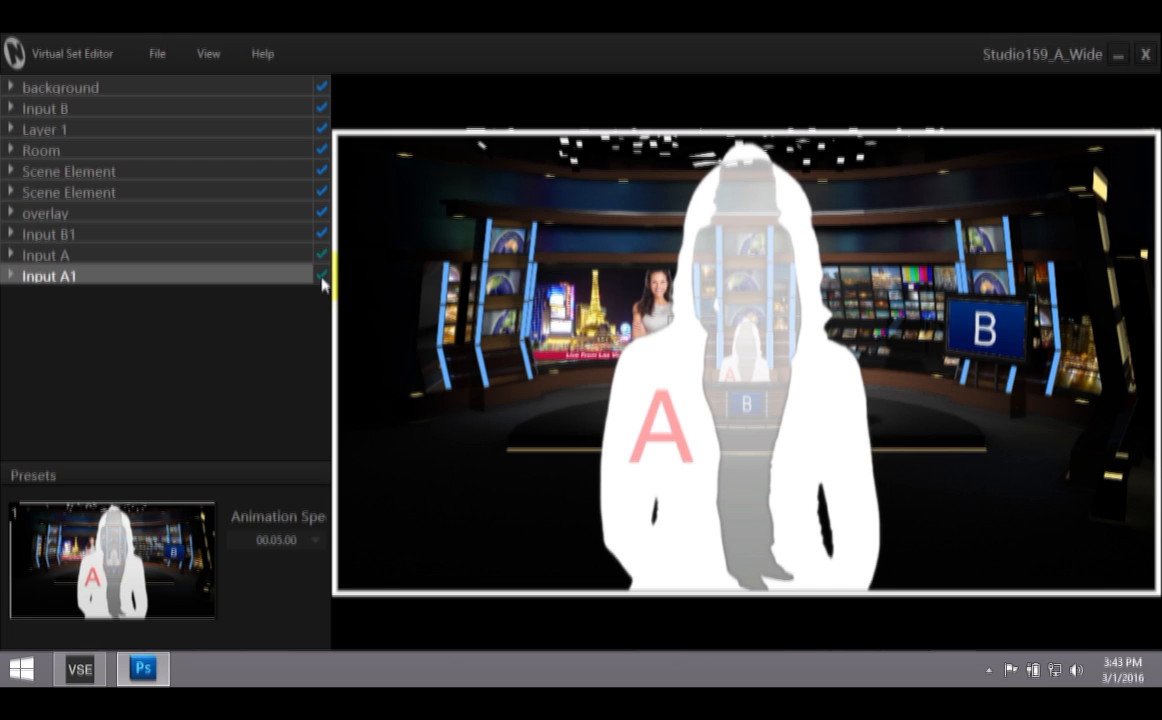
Uncheck the Input A1 layer to hide the oversized silhouette
{"action": "left_click", "coordinate": [322, 276]}
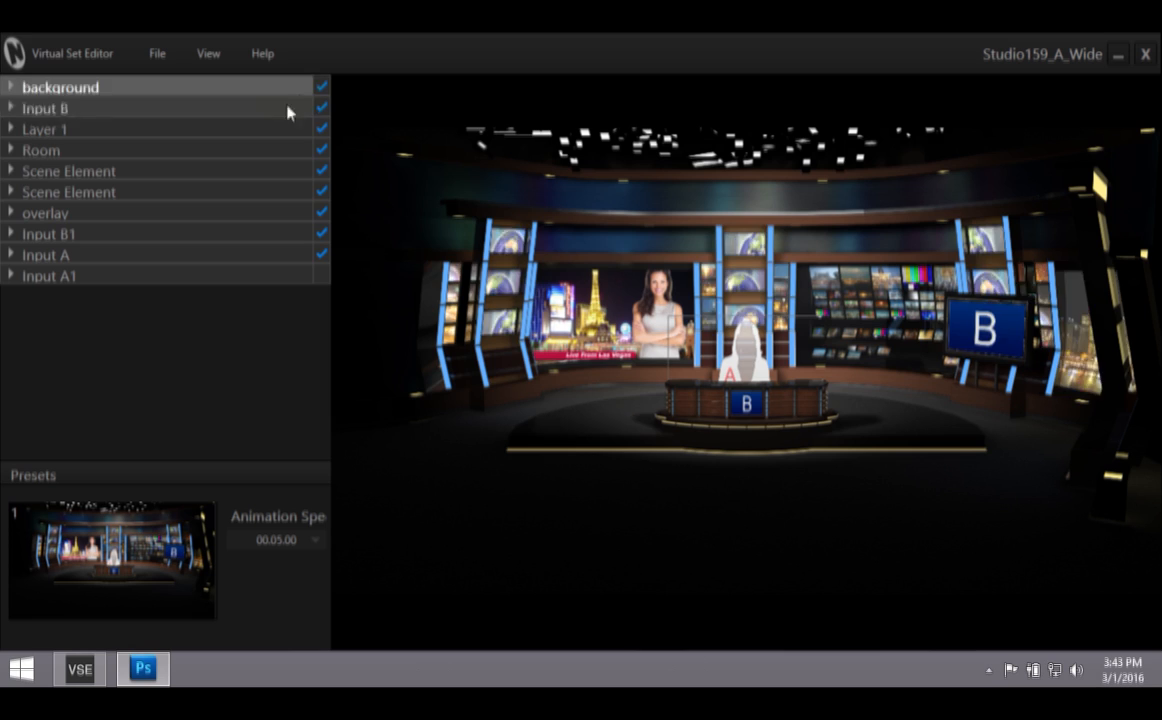
Expand Input B1 and browse to Intro0163.png as its source image
{"action": "left_click", "coordinate": [48, 233]}
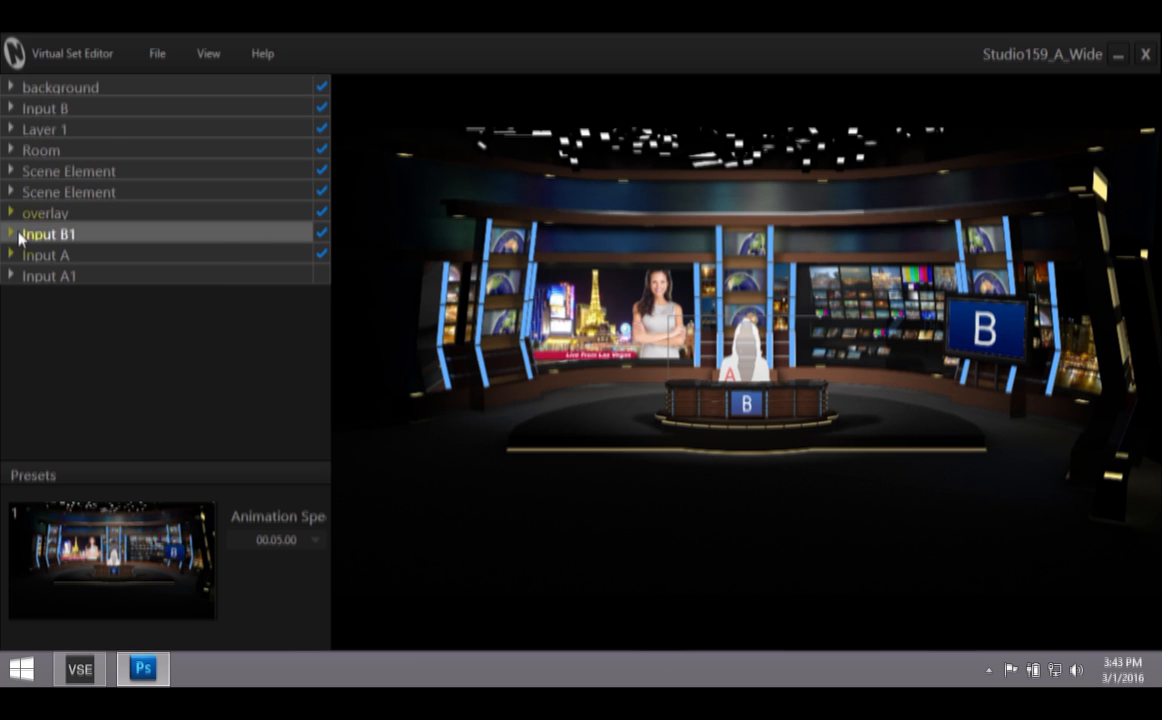
{"action": "left_click", "coordinate": [10, 233]}
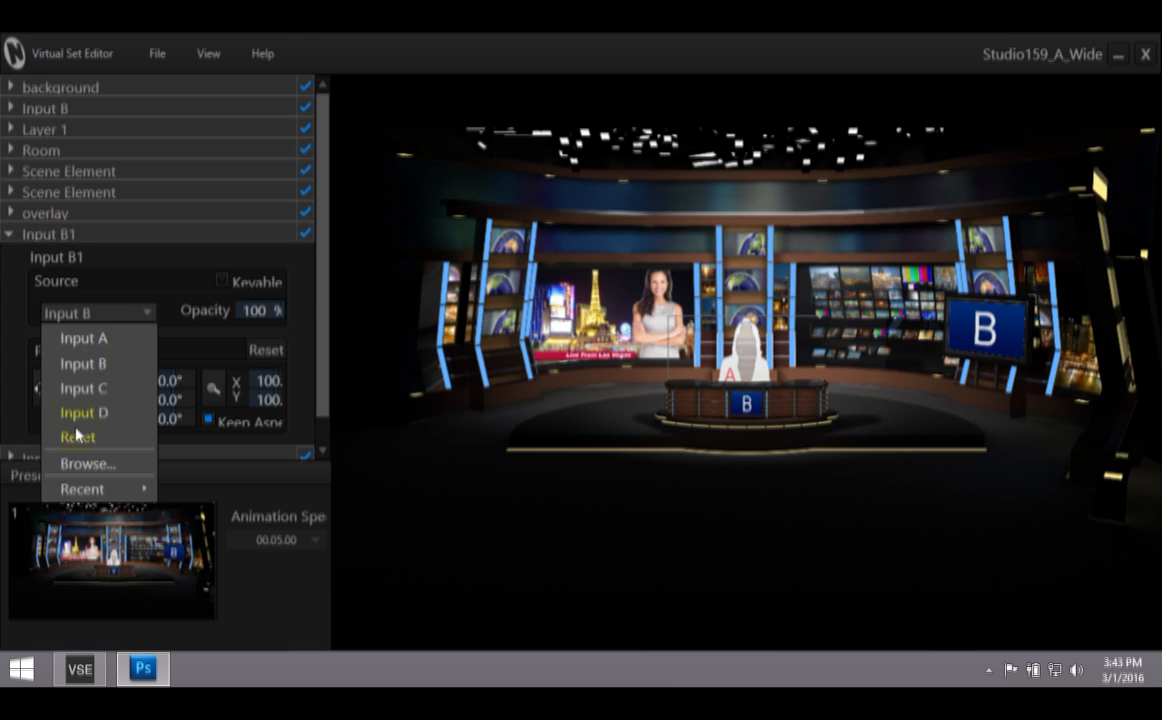
{"action": "left_click", "coordinate": [87, 463]}
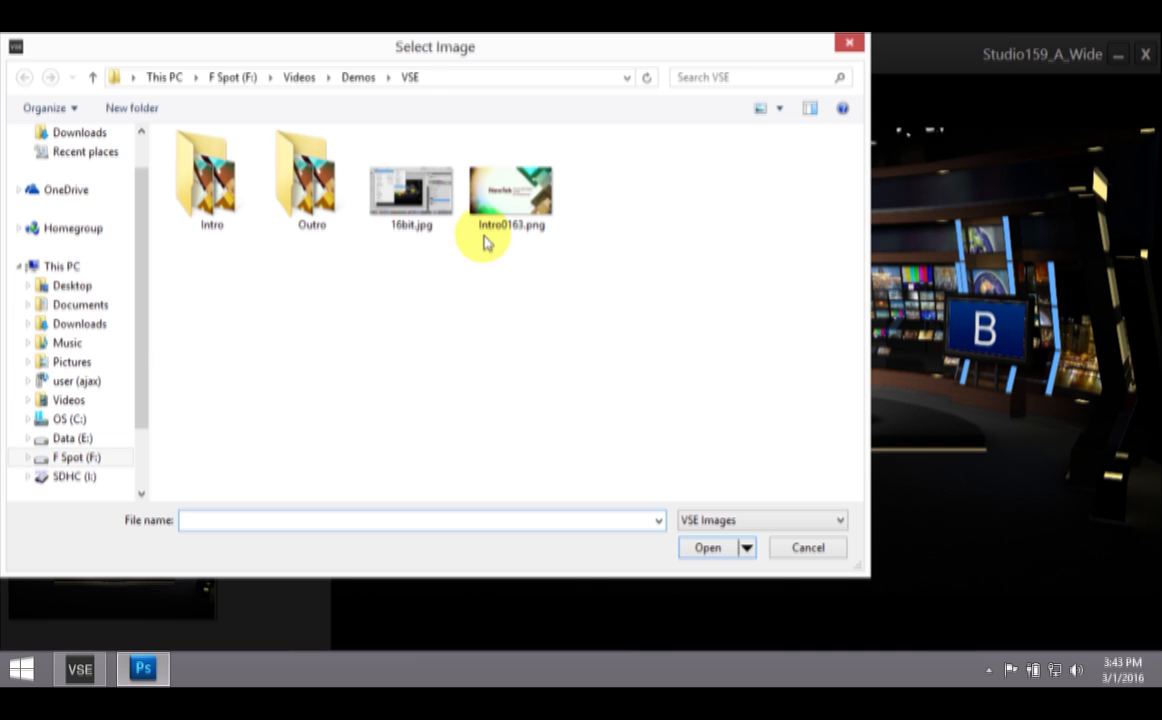
{"action": "double_click", "coordinate": [511, 190]}
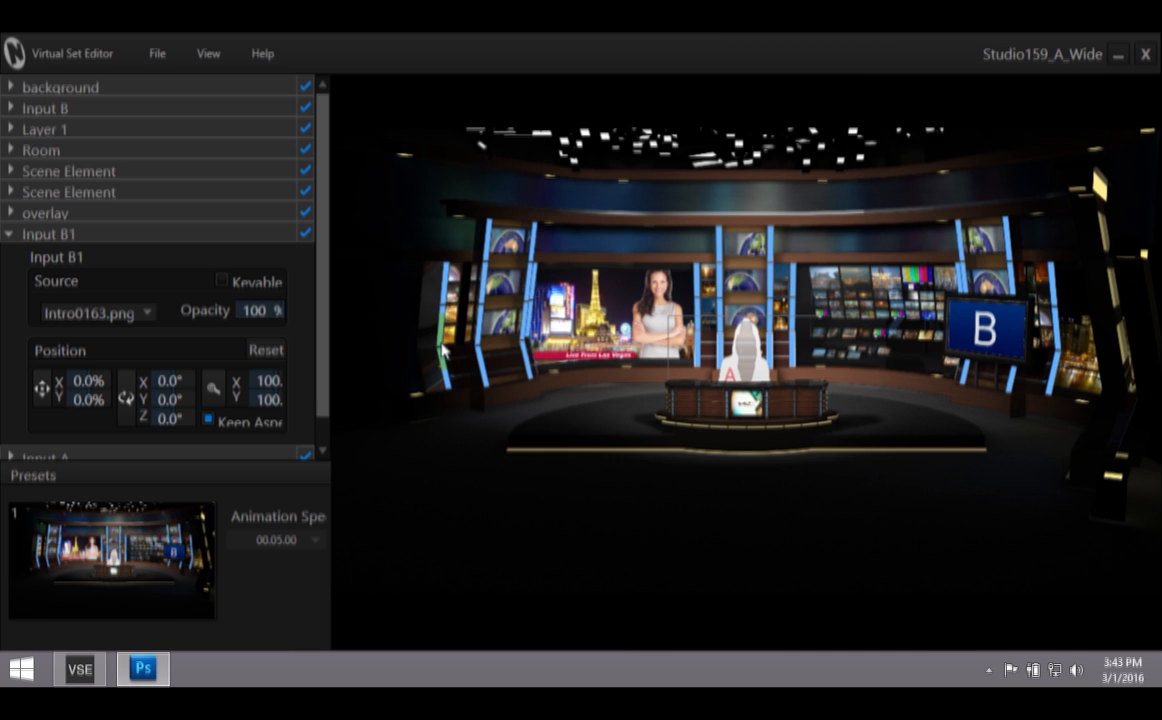
{"action": "mouse_move", "coordinate": [665, 440]}
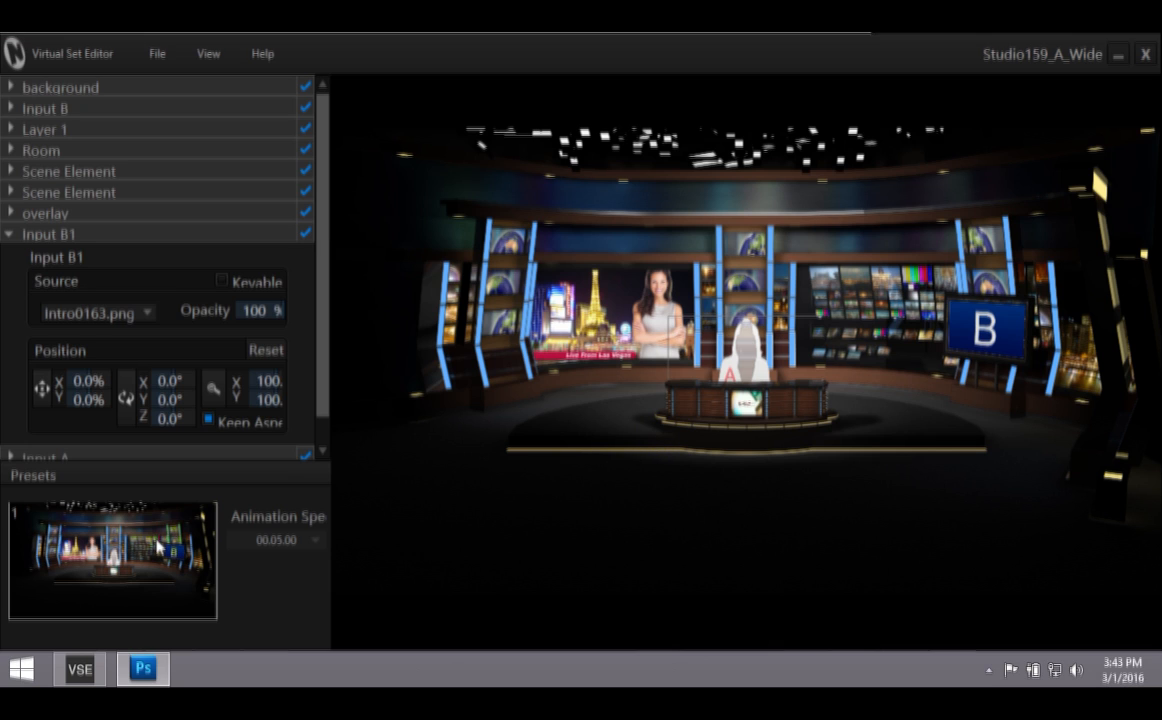
Select preset 1 to frame a close shot of the anchor desk
{"action": "left_click", "coordinate": [263, 527]}
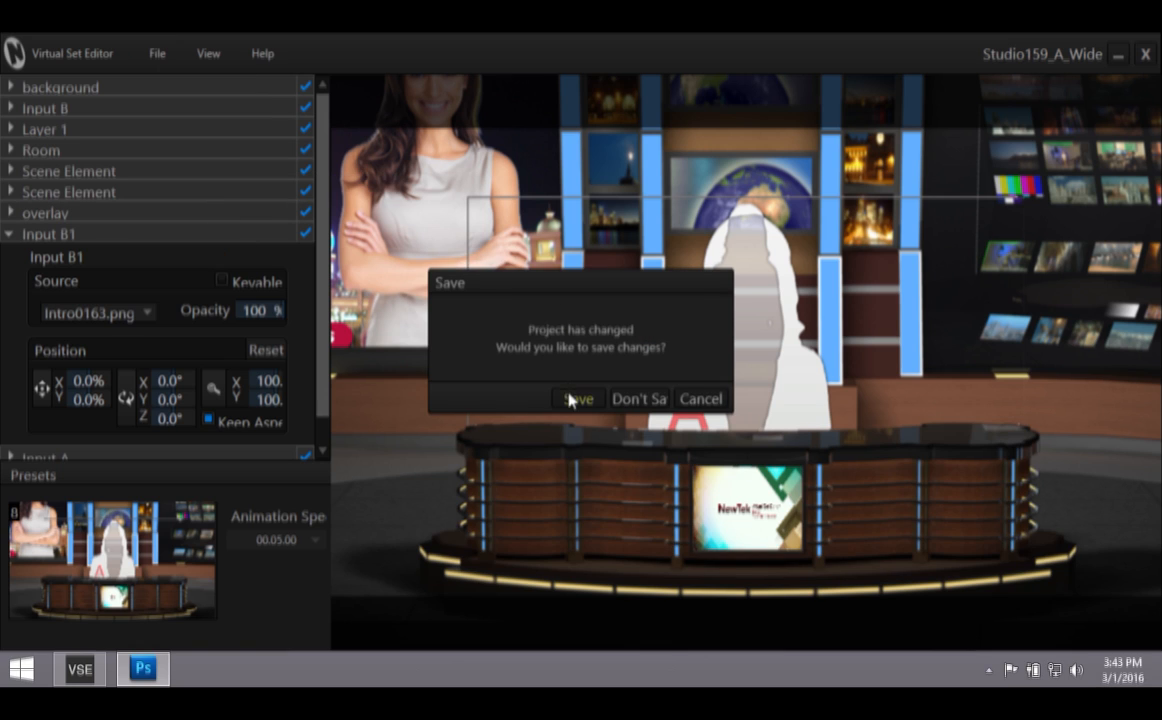
Save project changes and create the LiveSet installer in Installer Creator
{"action": "left_click", "coordinate": [577, 398]}
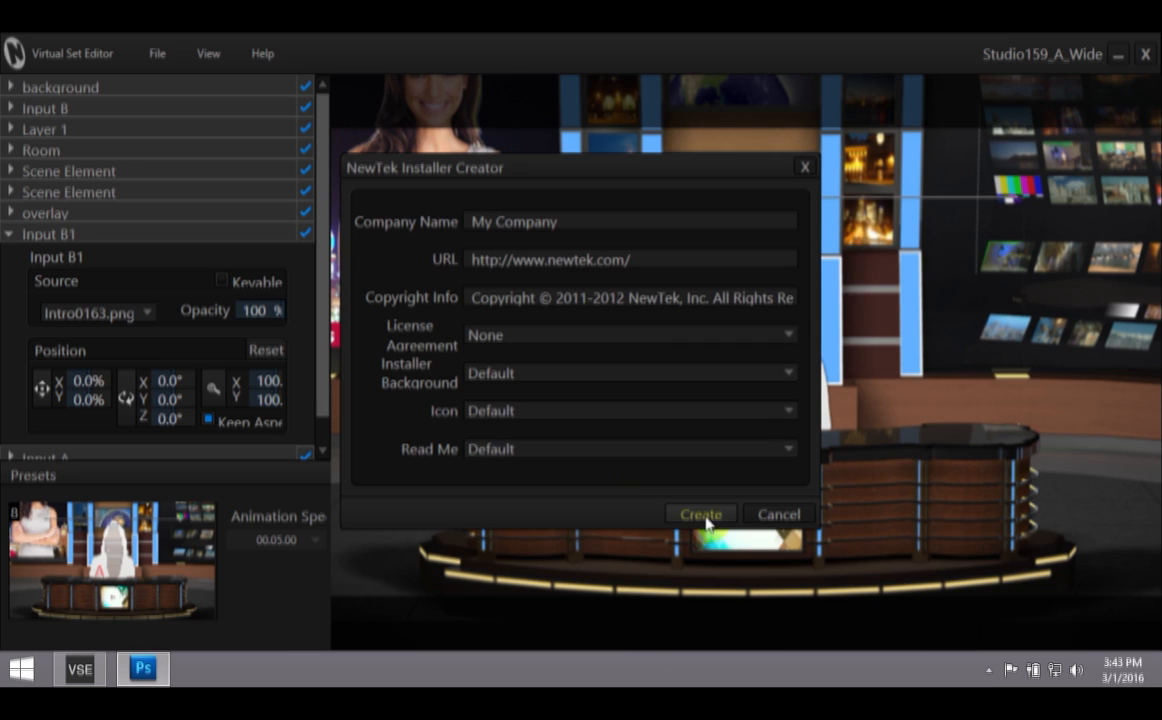
{"action": "left_click", "coordinate": [700, 513]}
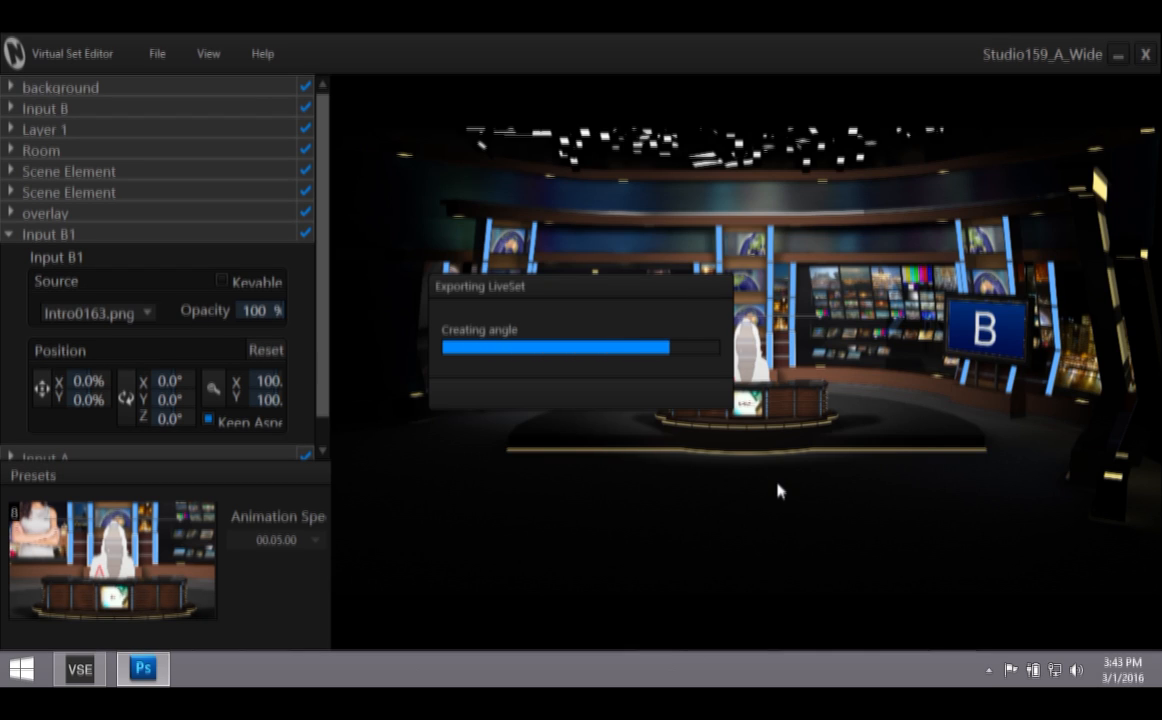